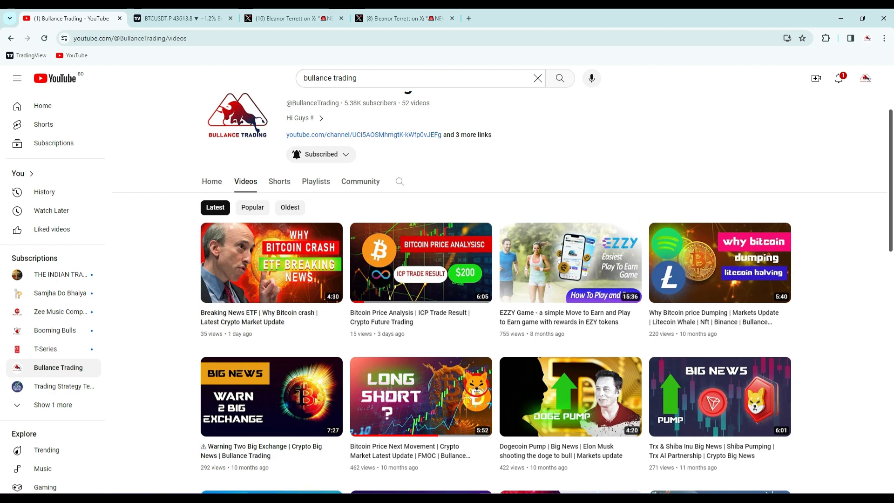
Step: Switch to the TradingView BTCUSDT hourly chart with the triangle and breakout curve
{"action": "left_click", "coordinate": [183, 18]}
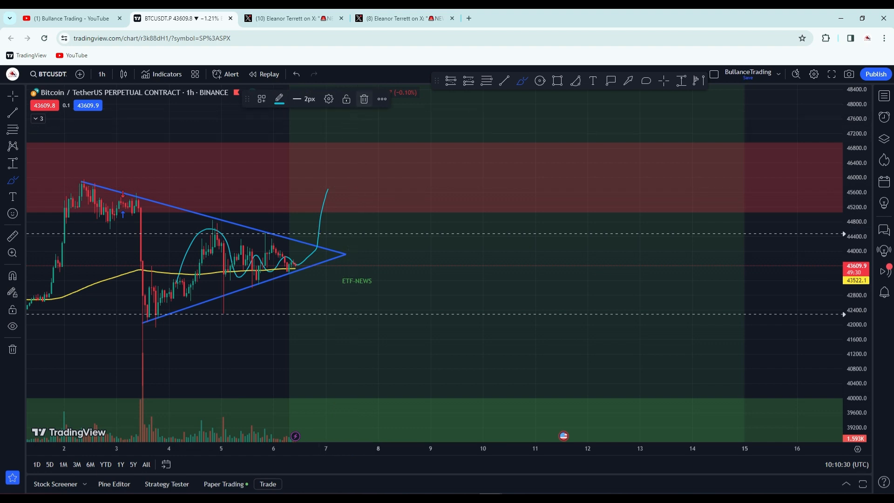
{"action": "mouse_move", "coordinate": [254, 268]}
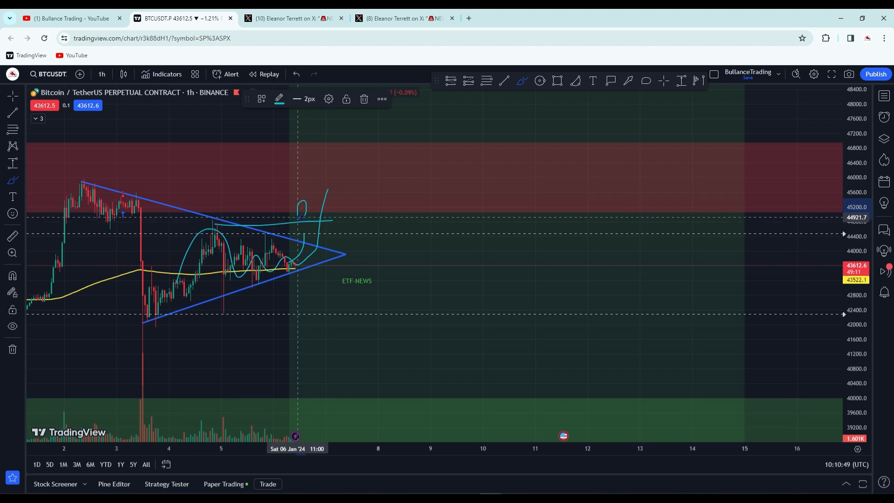
{"action": "mouse_move", "coordinate": [342, 233]}
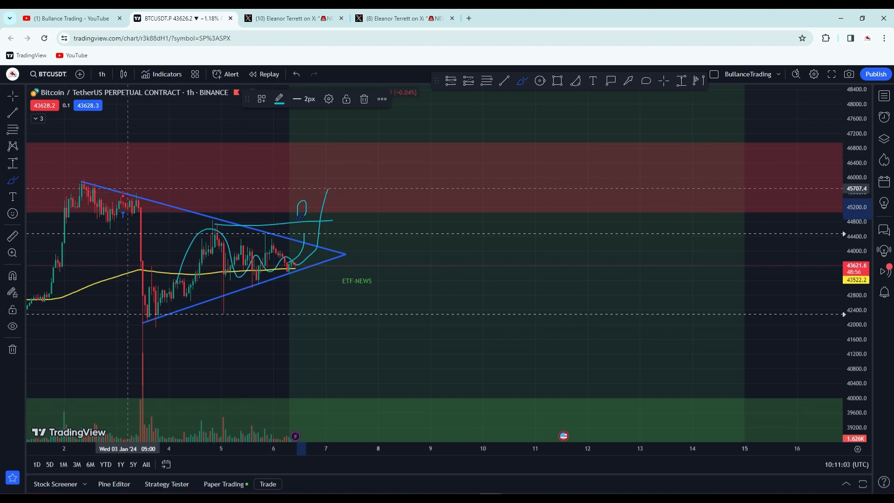
{"action": "mouse_move", "coordinate": [296, 233]}
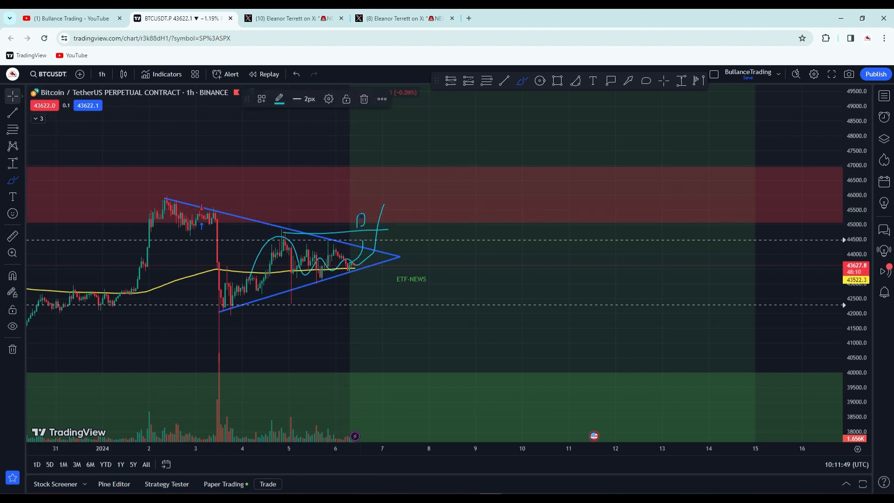
{"action": "mouse_move", "coordinate": [373, 216]}
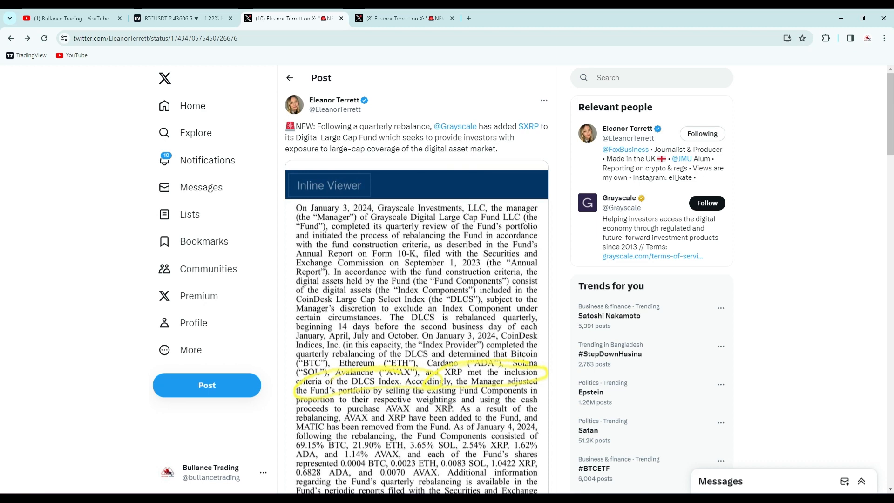
Step: Switch to the X tab with Eleanor Terrett's BlackRock amended 19b-4 post
{"action": "left_click", "coordinate": [402, 18]}
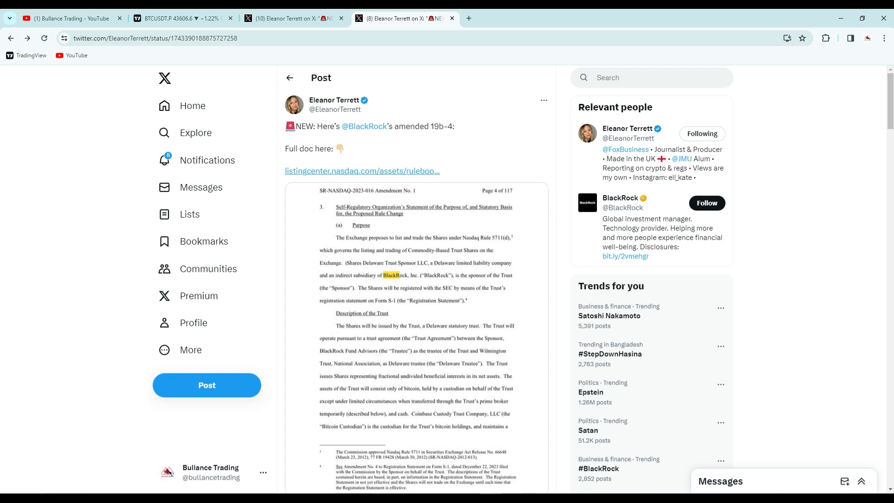
Step: Scroll past the BlackRock filing to the reply sharing Bitwise's amended 19b-4
{"action": "scroll", "scroll_direction": "down", "scroll_amount": 3}
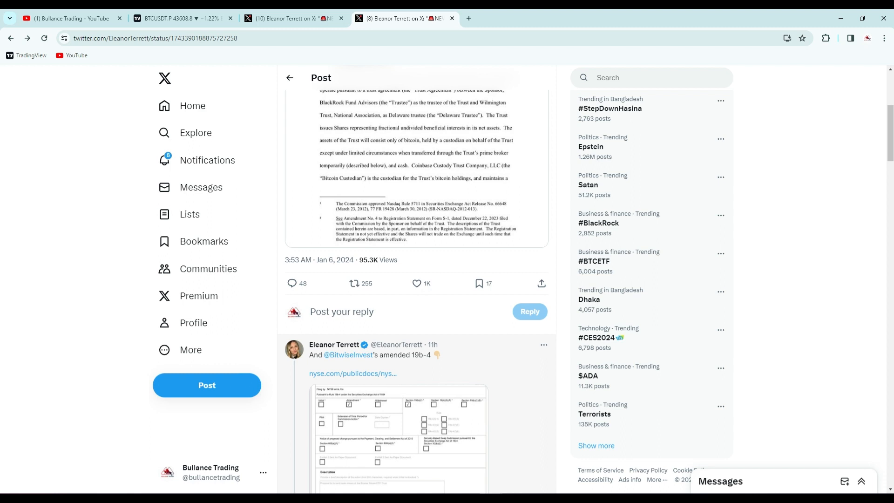
{"action": "scroll", "scroll_direction": "down", "scroll_amount": 3}
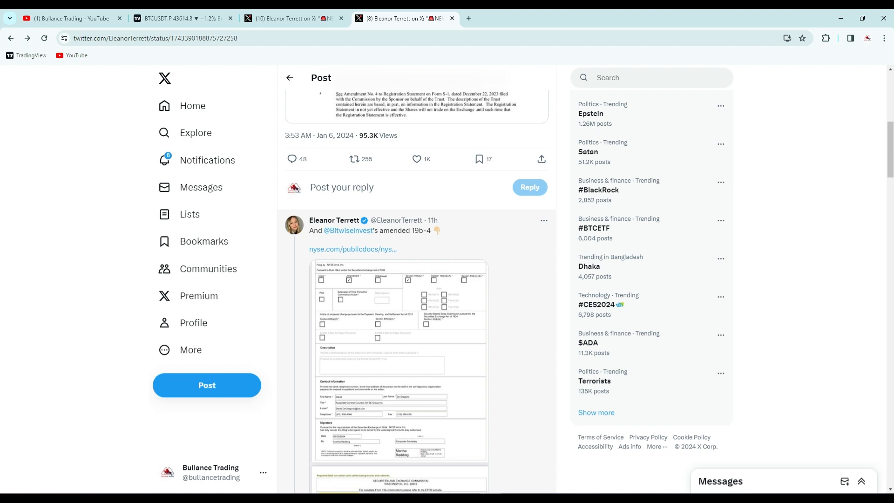
Step: Return to the BTCUSDT chart, now without the cyan breakout drawings
{"action": "left_click", "coordinate": [183, 18]}
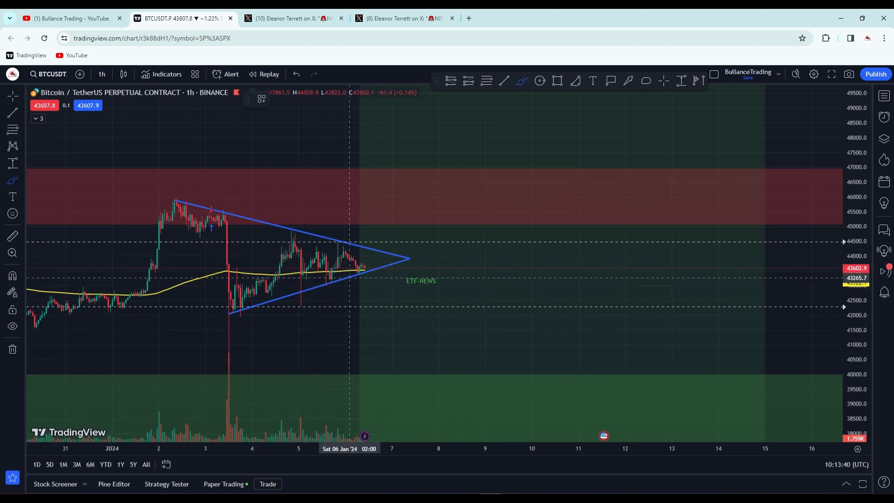
Step: Brush a cyan path from the triangle apex down toward 42,000 support
{"action": "left_click_drag", "start_coordinate": [363, 268], "coordinate": [371, 313]}
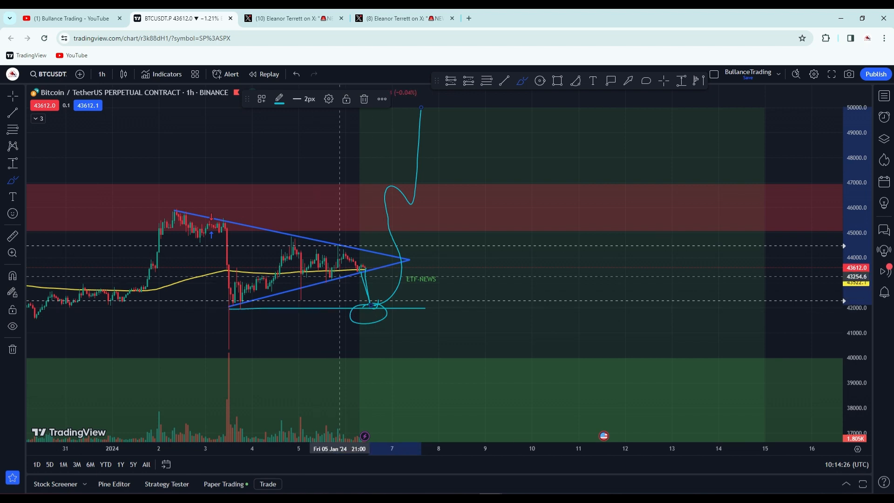
{"action": "mouse_move", "coordinate": [378, 252]}
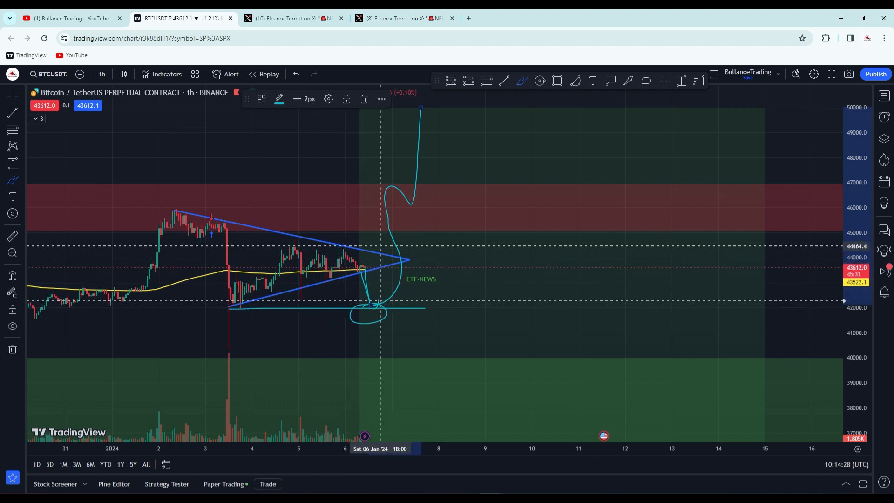